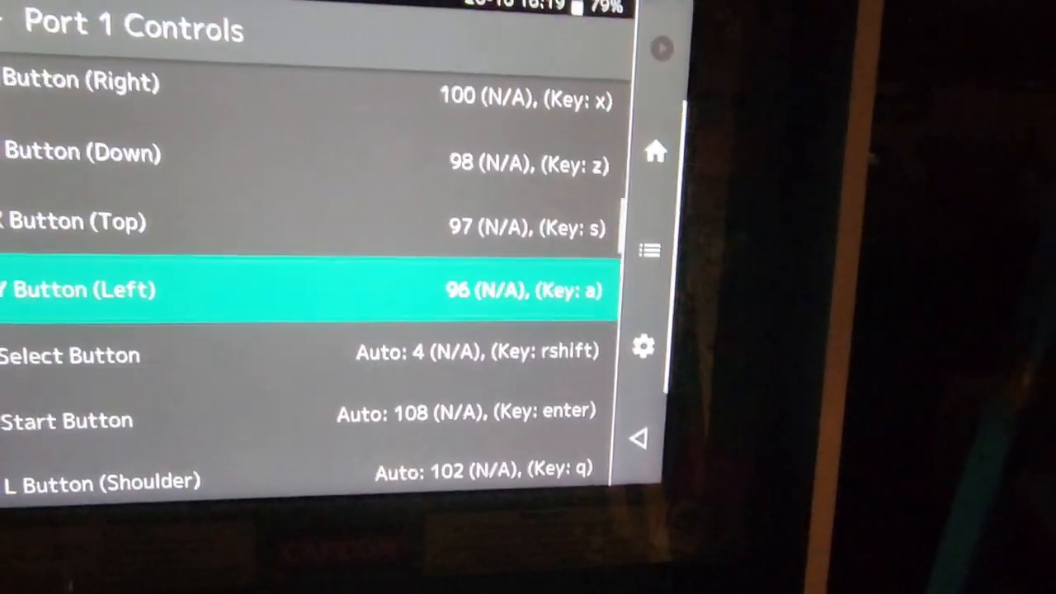
Step: Review the Input hotkey list, including the quit combo and fast-forward/slow-motion keys
{"action": "scroll", "scroll_direction": "down", "scroll_amount": 3}
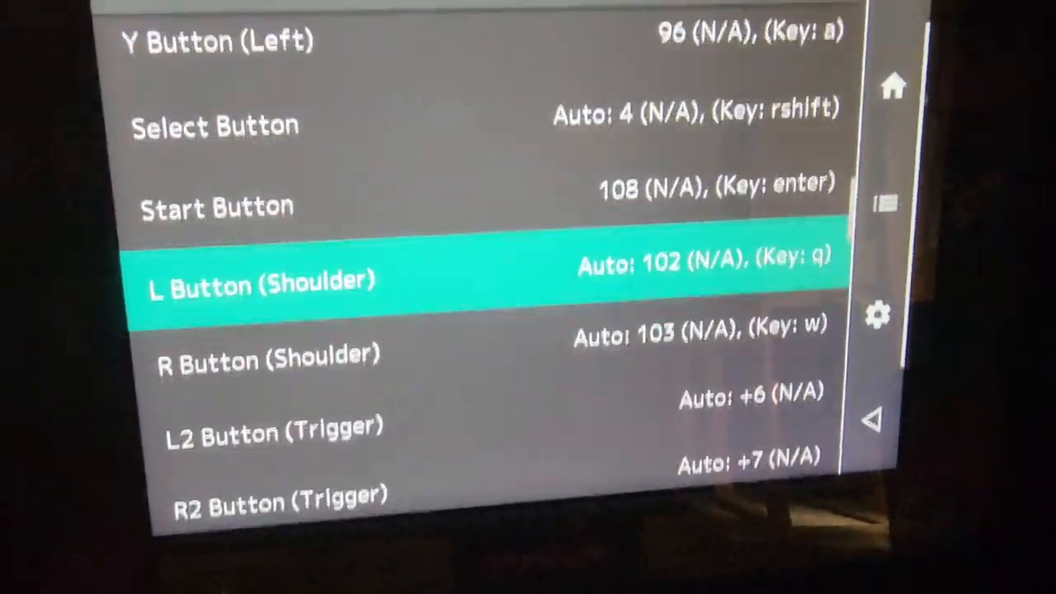
{"action": "scroll", "scroll_direction": "down", "scroll_amount": 3}
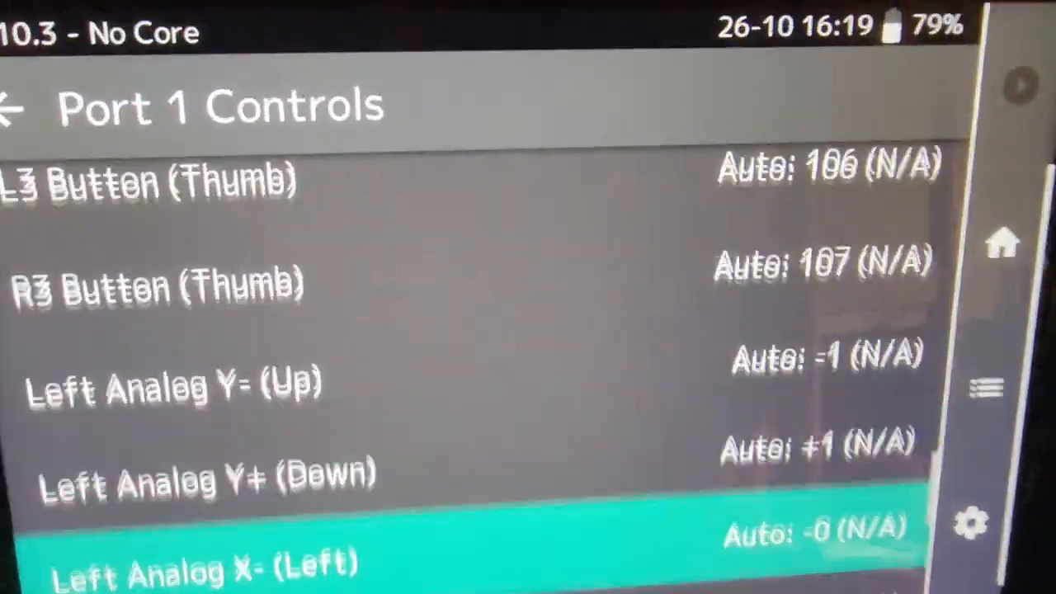
{"action": "scroll", "scroll_direction": "down", "scroll_amount": 3}
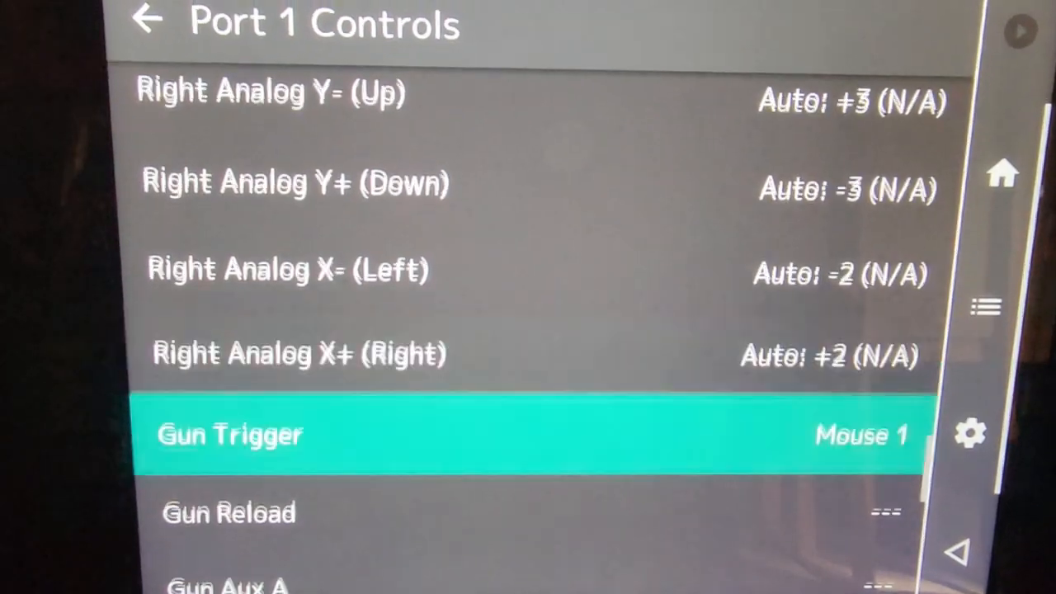
{"action": "scroll", "scroll_direction": "down", "scroll_amount": 3}
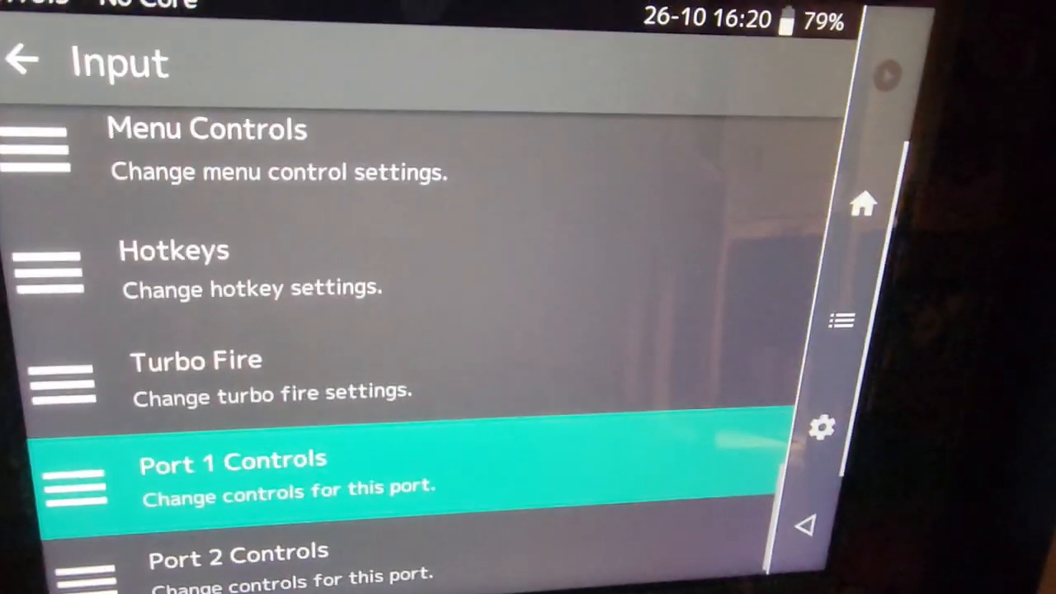
{"action": "scroll", "scroll_direction": "up", "scroll_amount": 3}
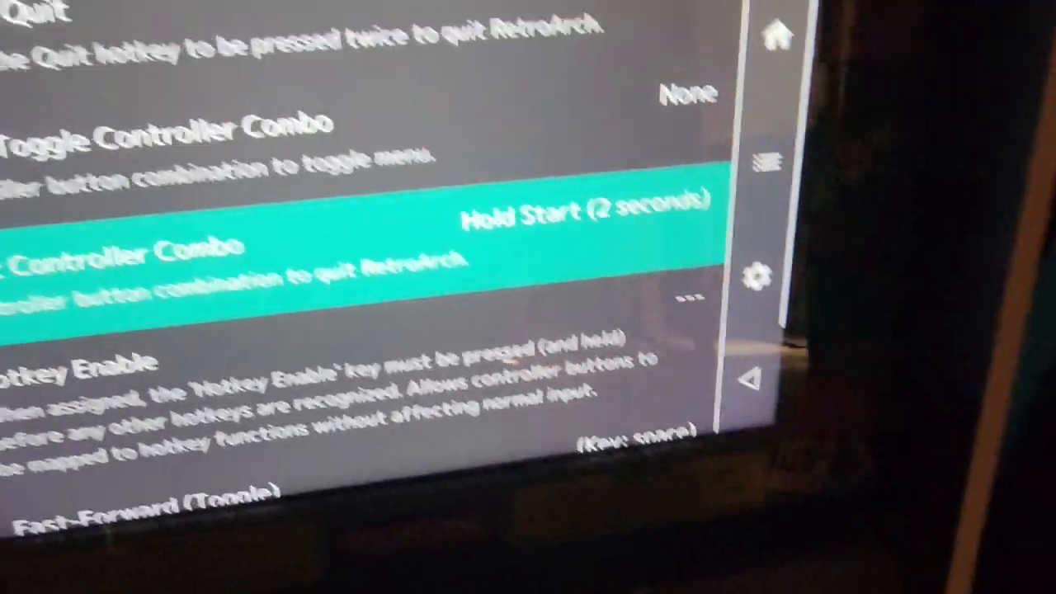
{"action": "scroll", "scroll_direction": "down", "scroll_amount": 3}
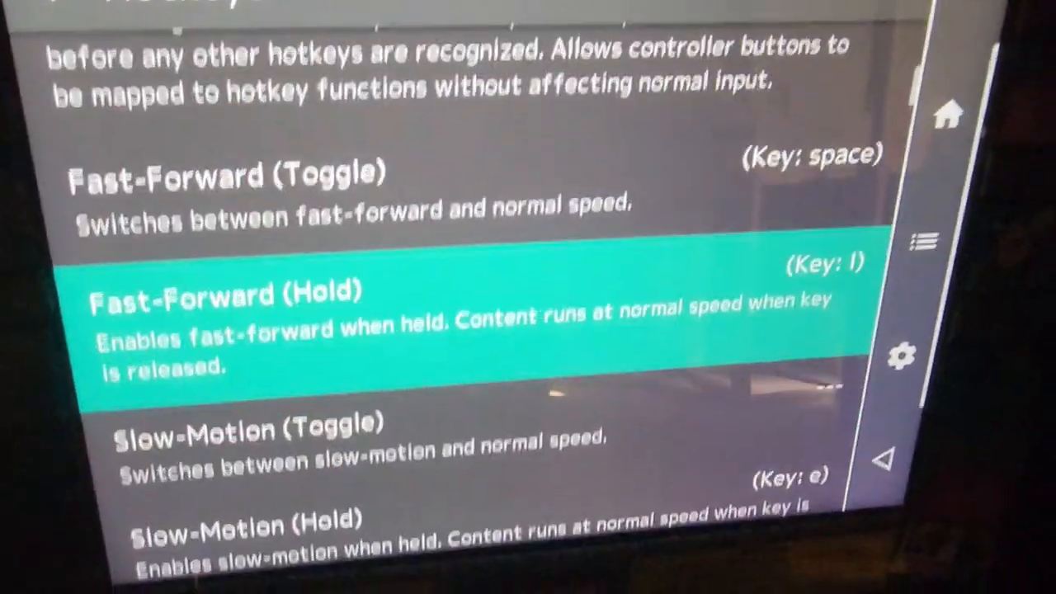
{"action": "scroll", "scroll_direction": "down", "scroll_amount": 3}
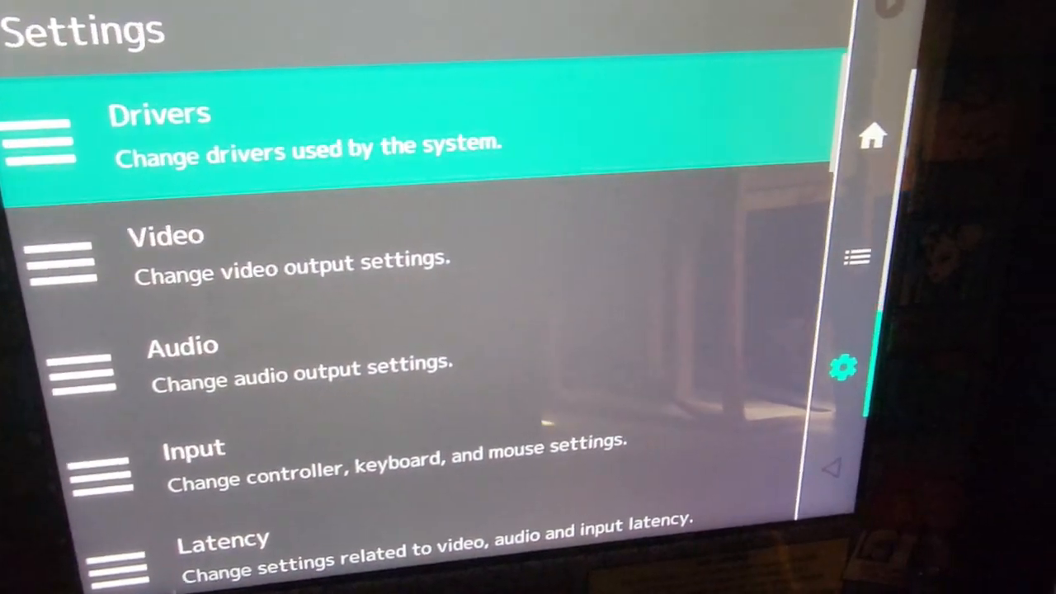
Step: Browse the Settings categories and the Main Menu with Import Content, Explore and Standalone Cores
{"action": "scroll", "scroll_direction": "down", "scroll_amount": 3}
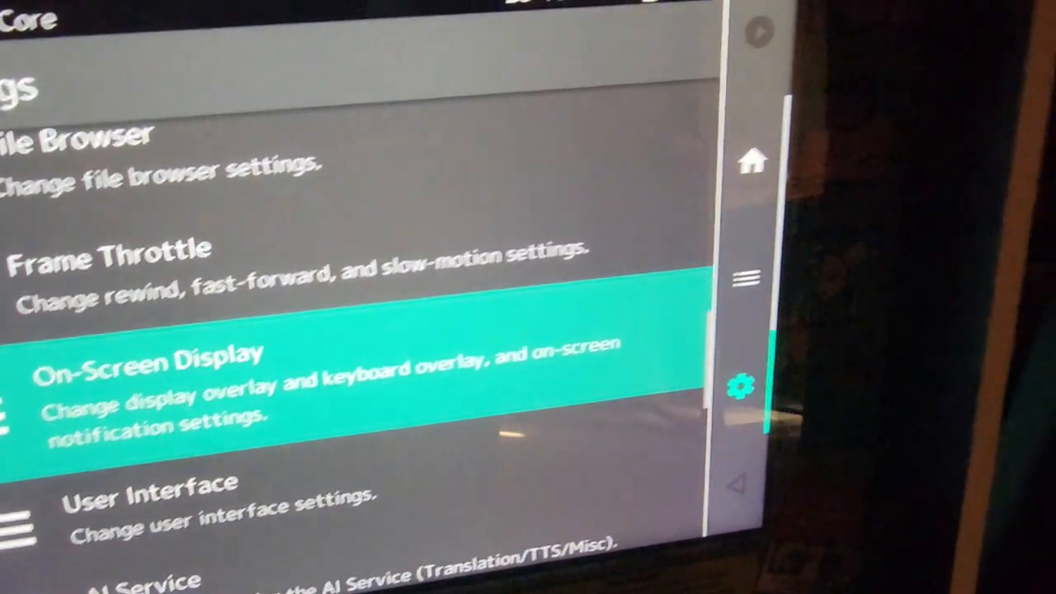
{"action": "scroll", "scroll_direction": "down", "scroll_amount": 3}
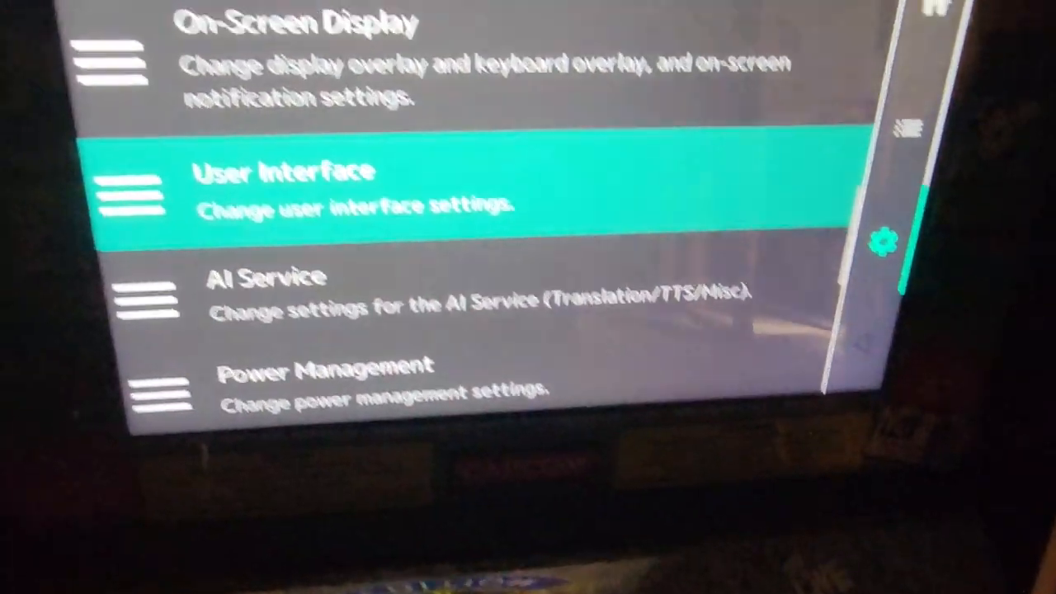
{"action": "scroll", "scroll_direction": "down", "scroll_amount": 3}
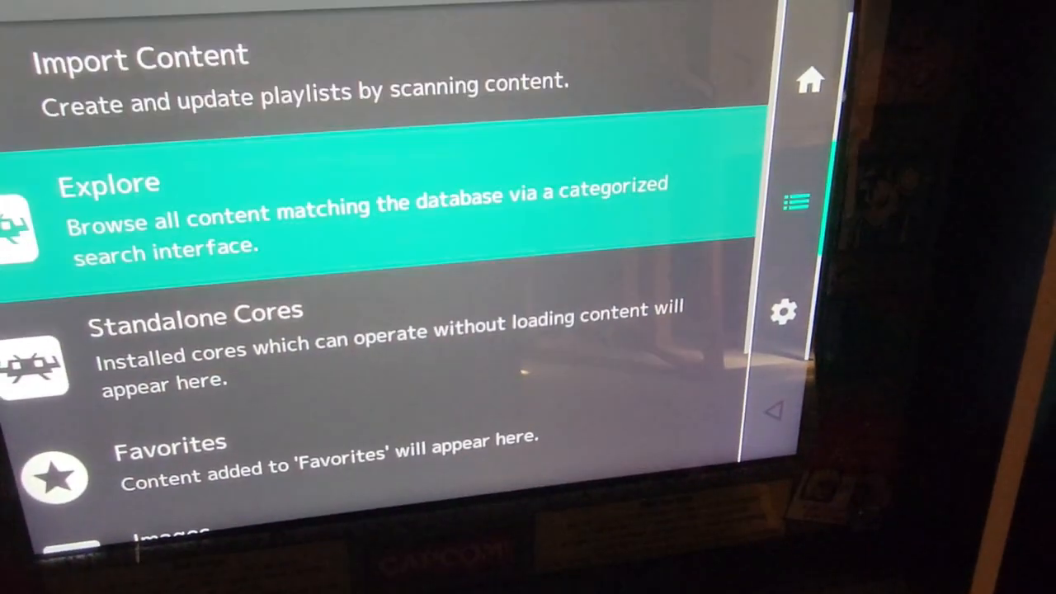
{"action": "scroll", "scroll_direction": "up", "scroll_amount": 3}
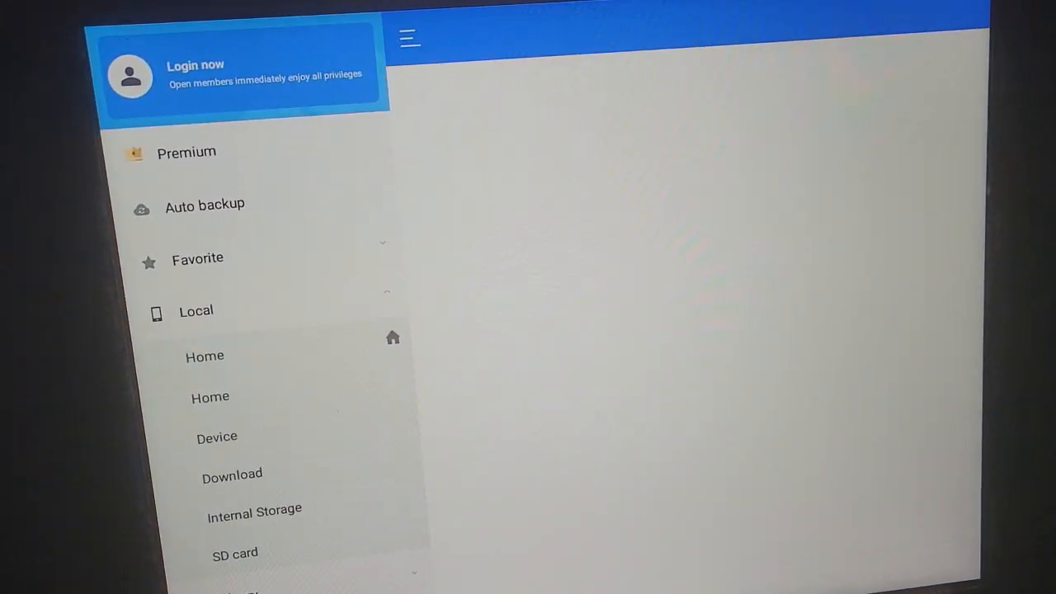
Step: Show the Local > Home overview with Internal Storage and SD card usage
{"action": "left_click", "coordinate": [204, 356]}
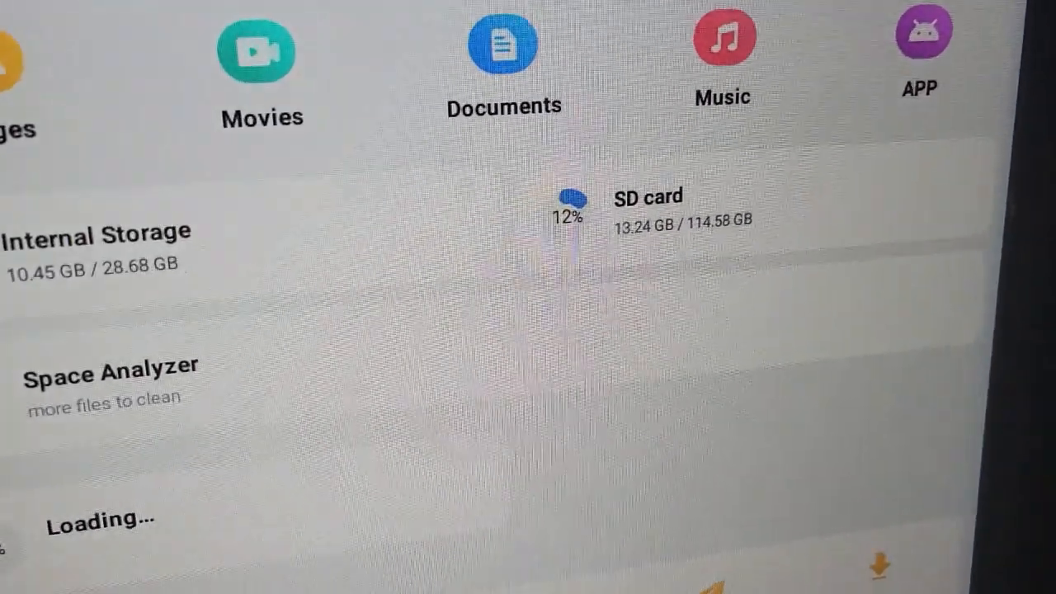
{"action": "scroll", "scroll_direction": "down", "scroll_amount": 3}
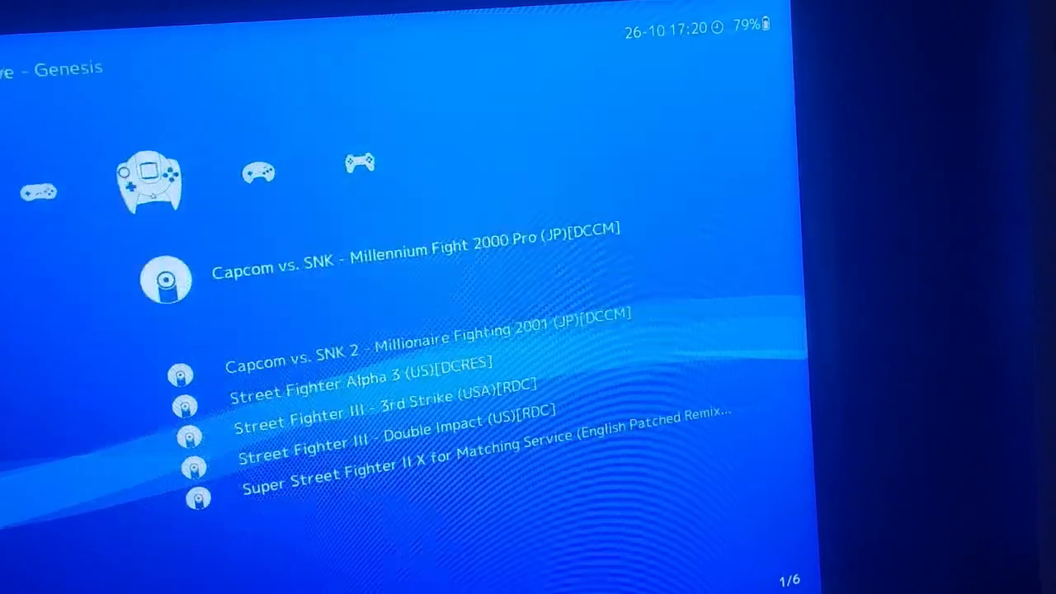
Step: Scroll from the Dreamcast playlist to the PlayStation Street Fighter Collection discs
{"action": "scroll", "scroll_direction": "down", "scroll_amount": 3}
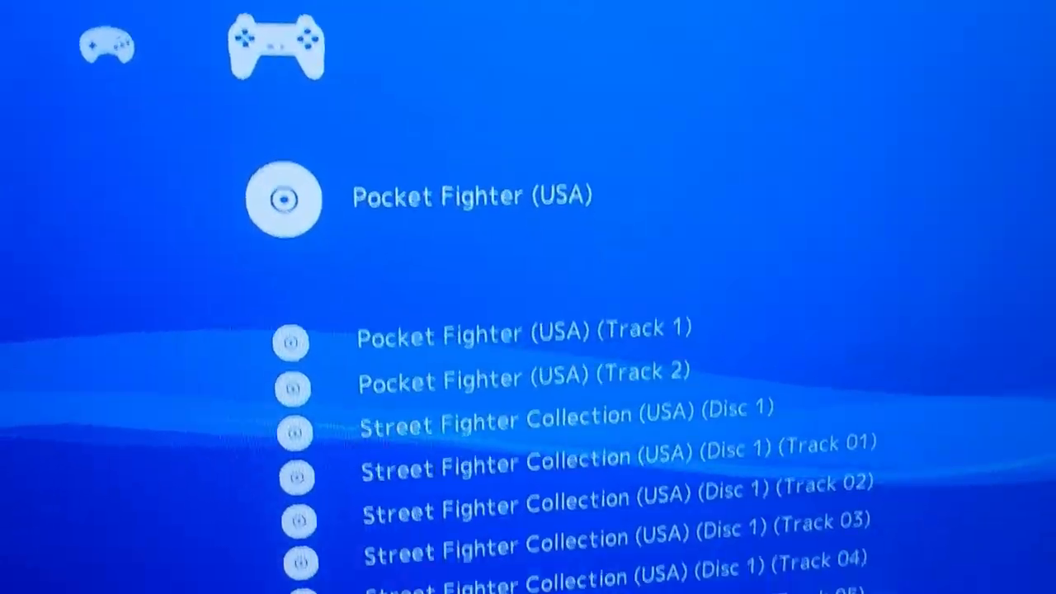
{"action": "scroll", "scroll_direction": "down", "scroll_amount": 3}
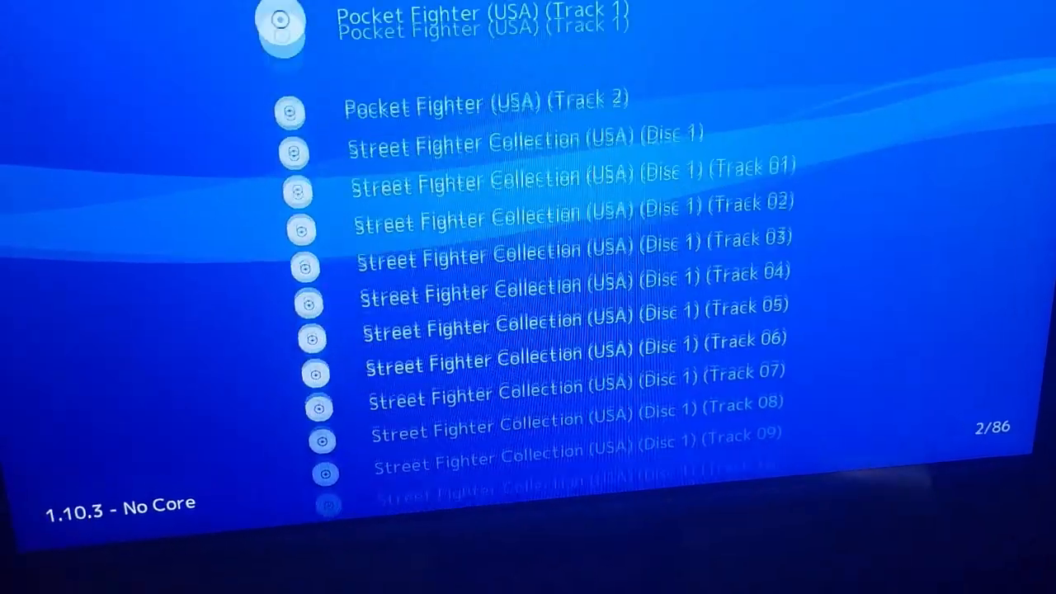
{"action": "scroll", "scroll_direction": "down", "scroll_amount": 3}
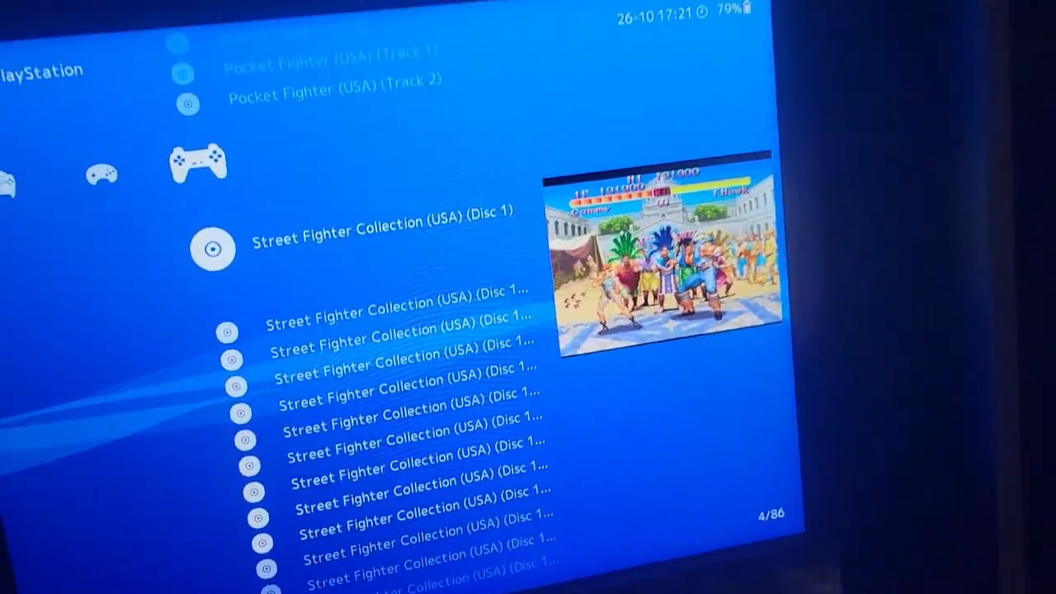
{"action": "scroll", "scroll_direction": "up", "scroll_amount": 3}
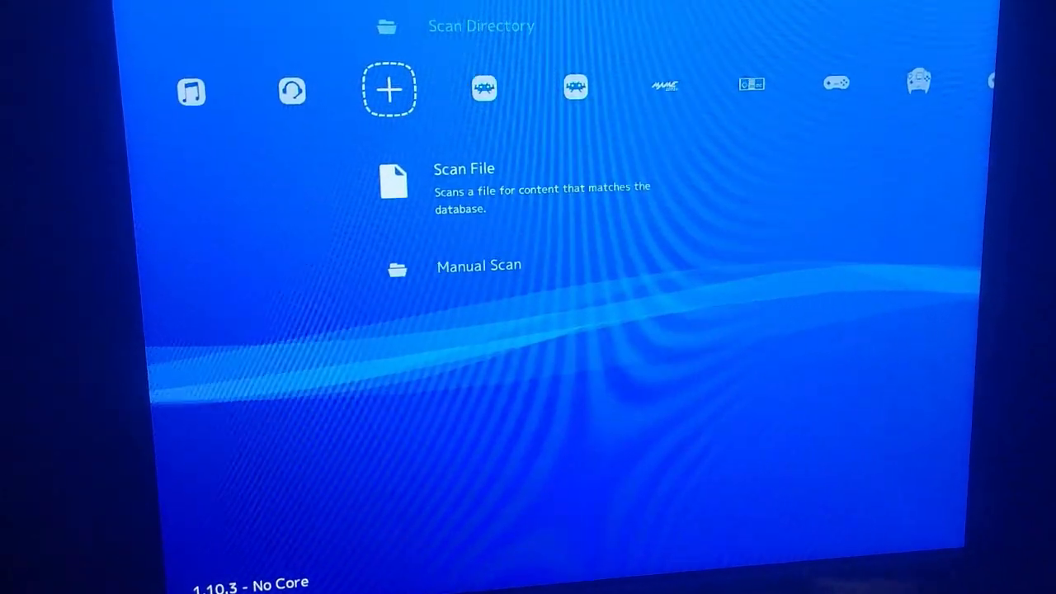
Step: Open /storage/emulated/0 and go into the Roms folder as the Manual Scan content directory
{"action": "scroll", "scroll_direction": "down", "scroll_amount": 3}
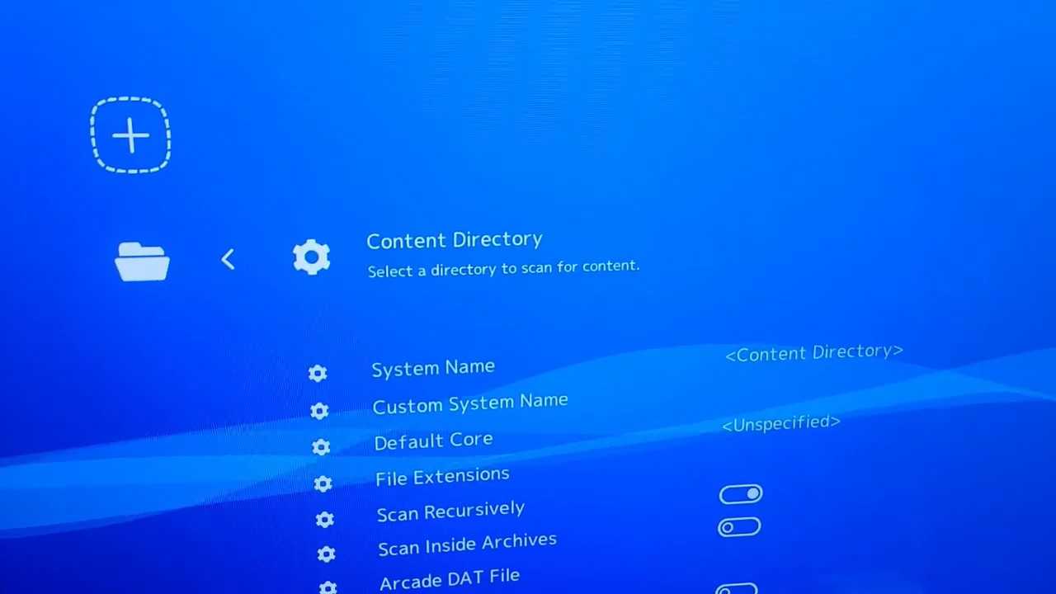
{"action": "scroll", "scroll_direction": "down", "scroll_amount": 3}
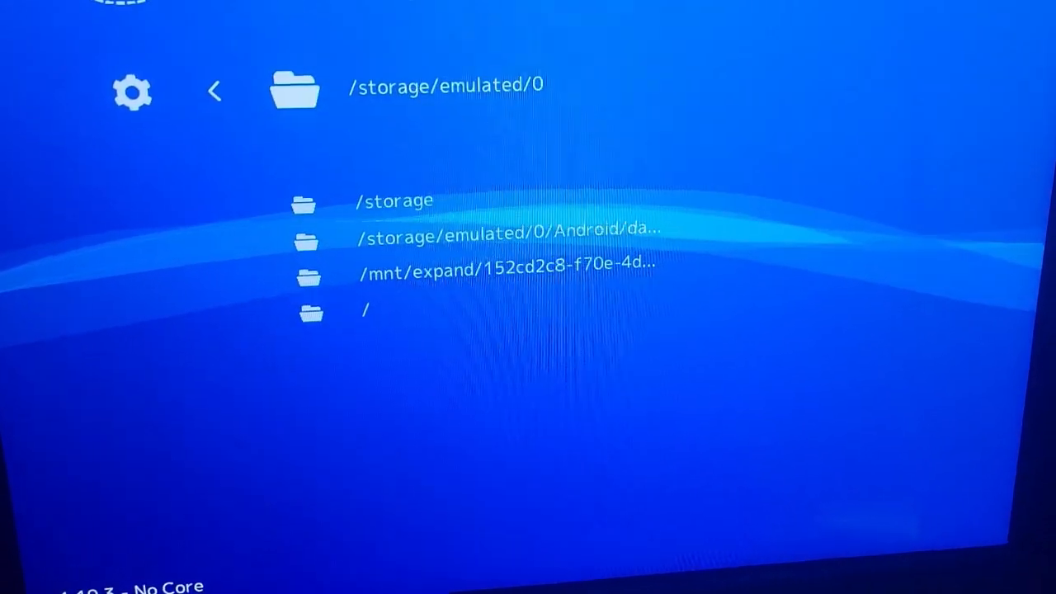
{"action": "left_click", "coordinate": [446, 85]}
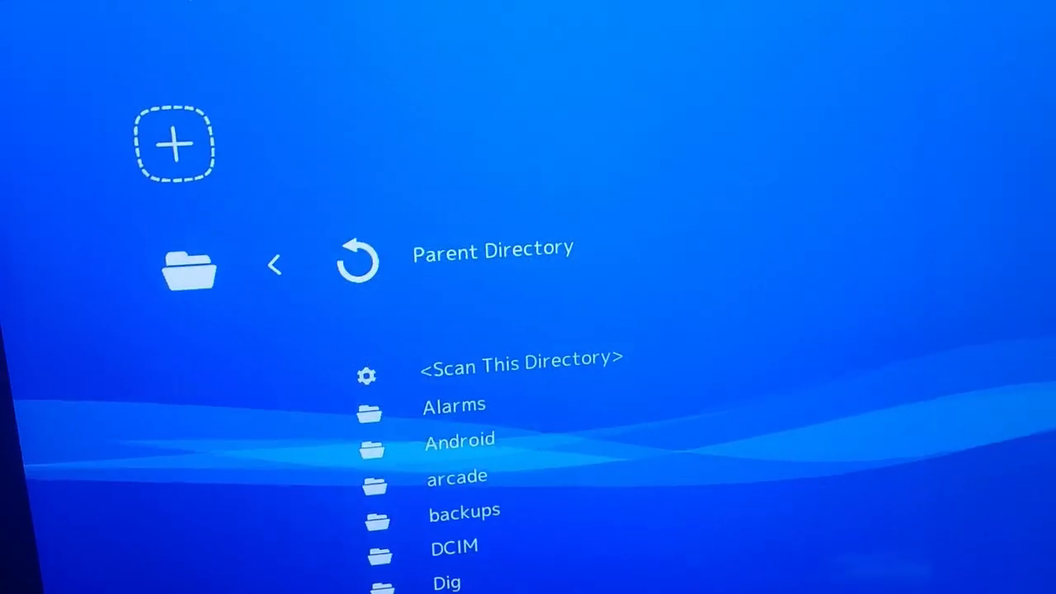
{"action": "scroll", "scroll_direction": "down", "scroll_amount": 3}
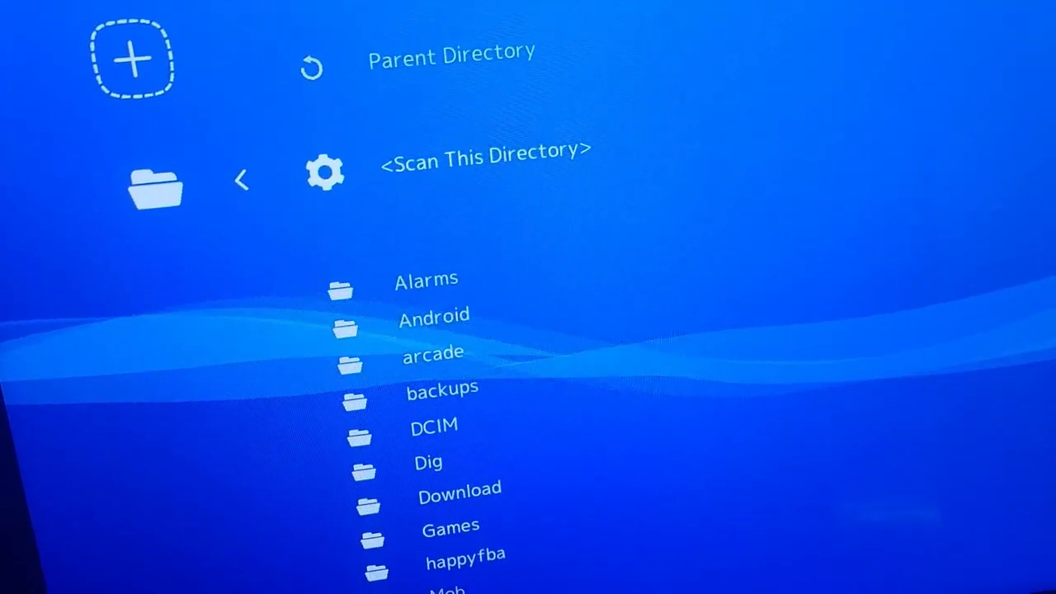
{"action": "scroll", "scroll_direction": "down", "scroll_amount": 3}
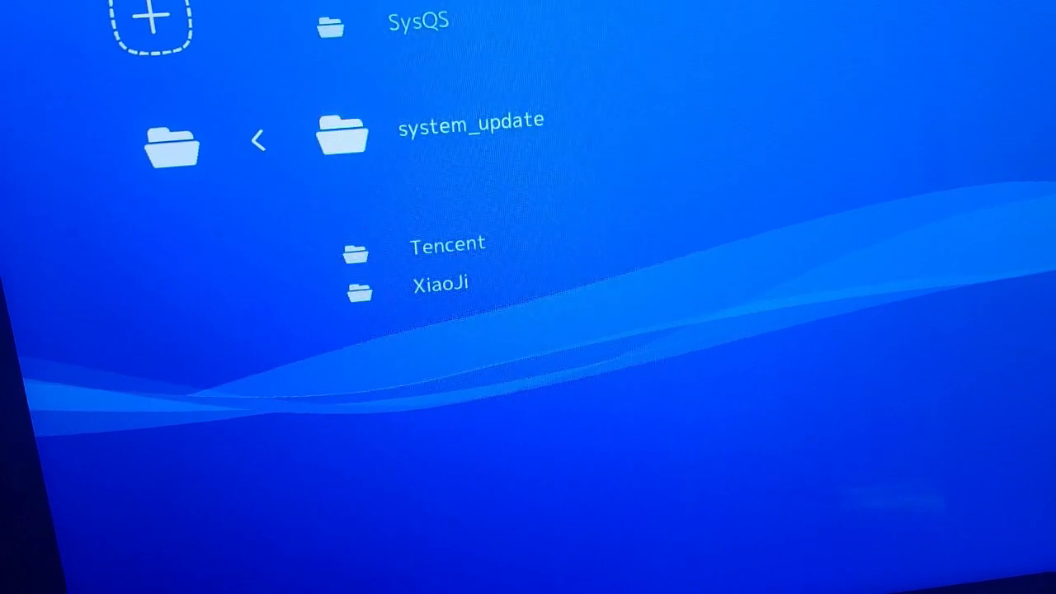
{"action": "scroll", "scroll_direction": "up", "scroll_amount": 3}
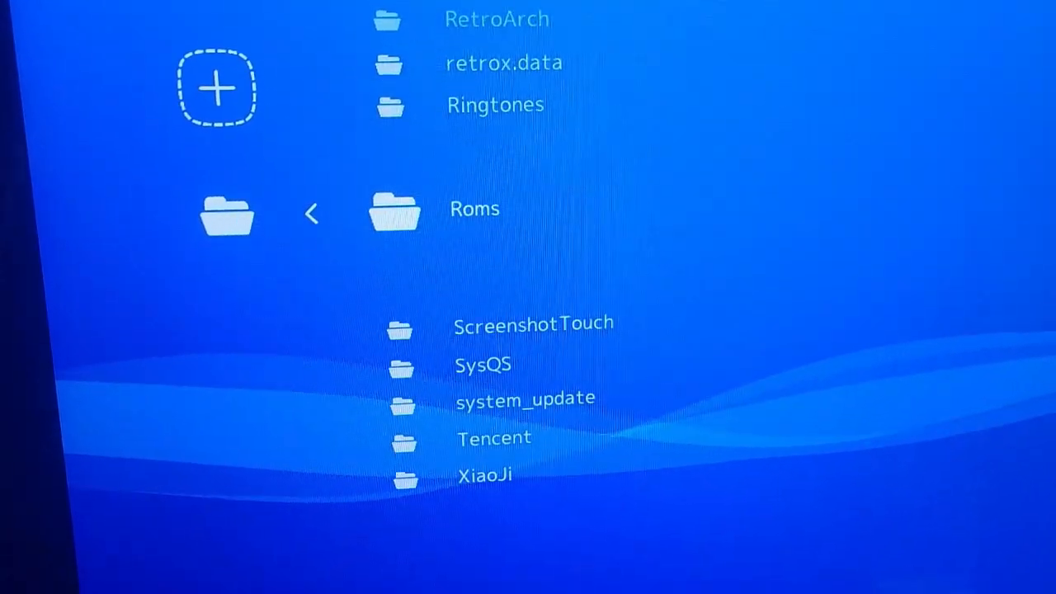
{"action": "left_click", "coordinate": [474, 207]}
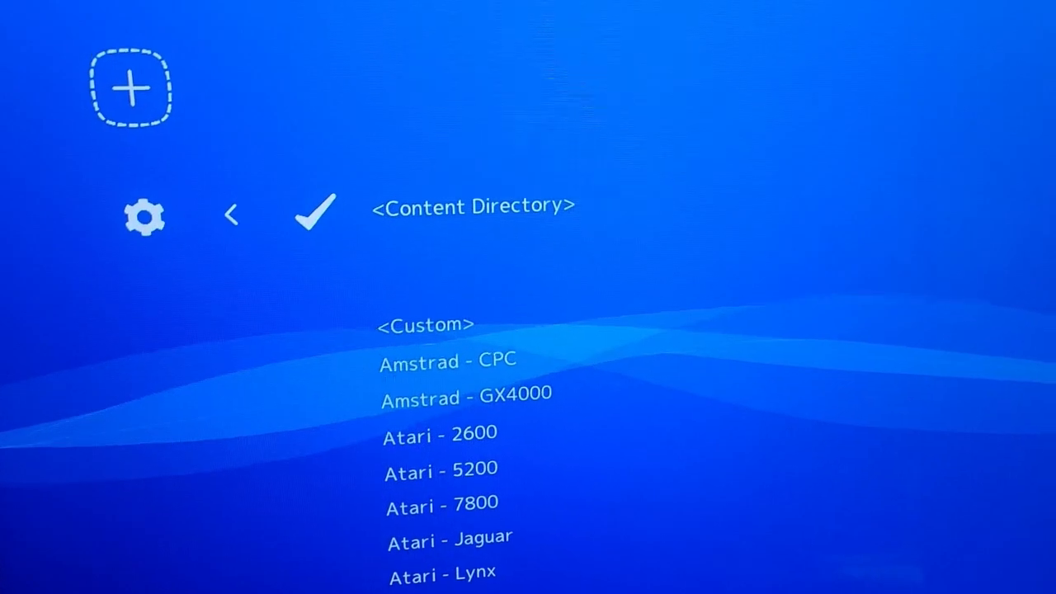
Step: Pick Sega - Dreamcast from the system name list for the manual scan
{"action": "scroll", "scroll_direction": "down", "scroll_amount": 3}
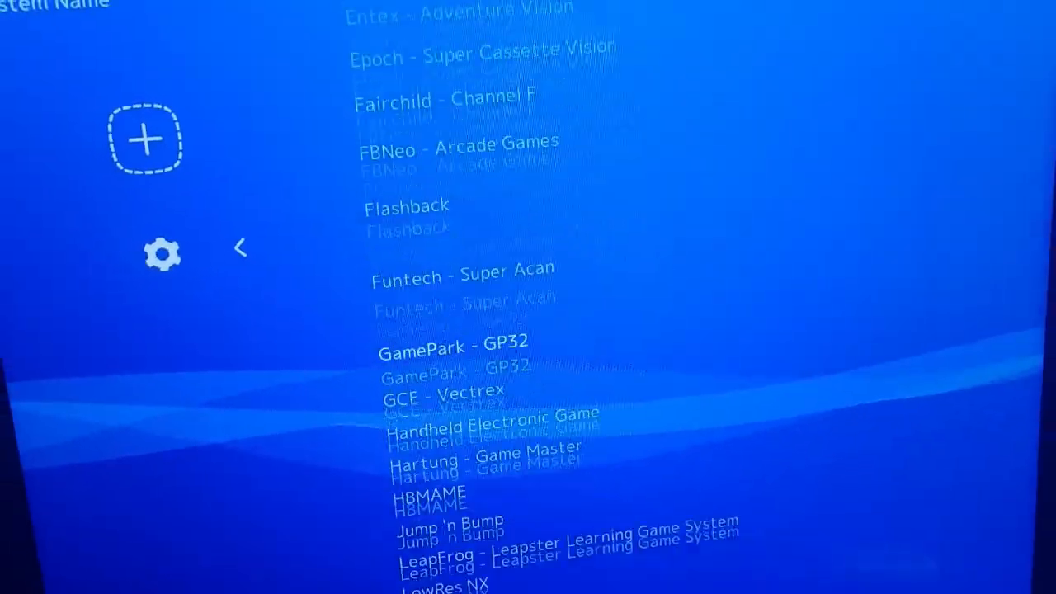
{"action": "scroll", "scroll_direction": "down", "scroll_amount": 3}
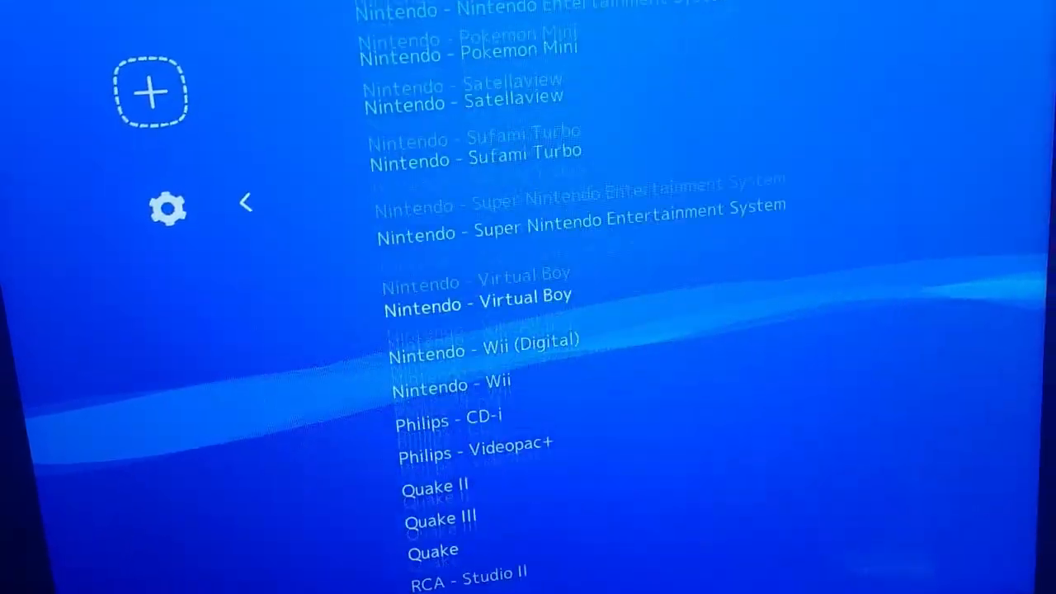
{"action": "scroll", "scroll_direction": "down", "scroll_amount": 3}
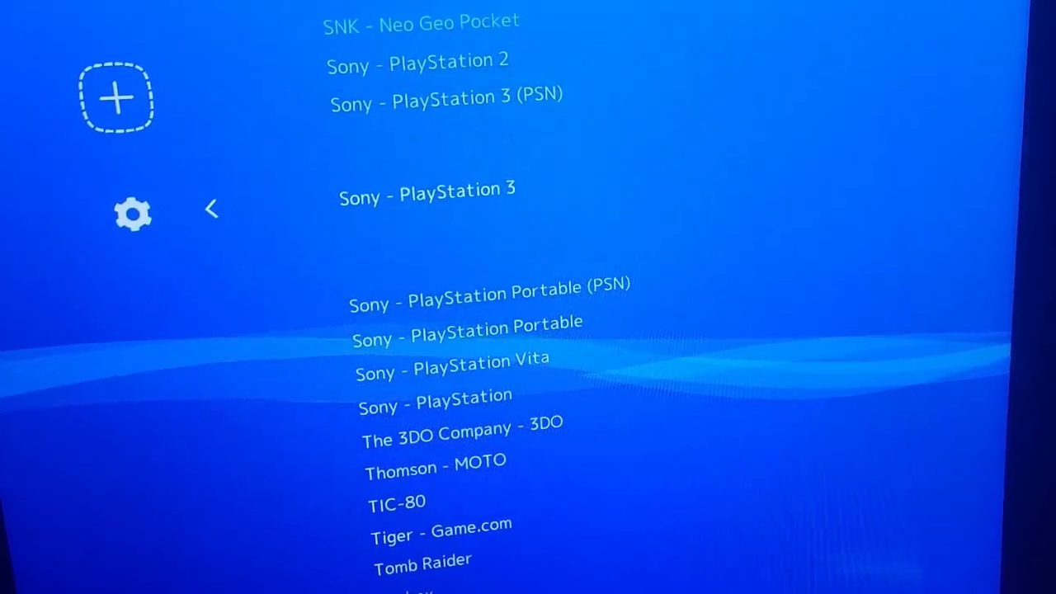
{"action": "scroll", "scroll_direction": "up", "scroll_amount": 3}
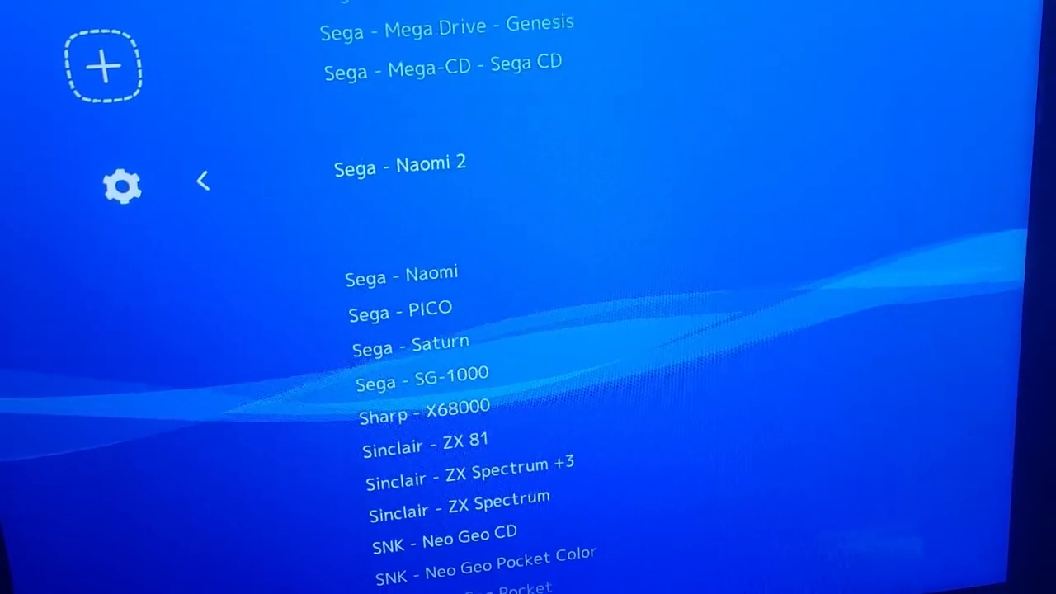
{"action": "scroll", "scroll_direction": "up", "scroll_amount": 3}
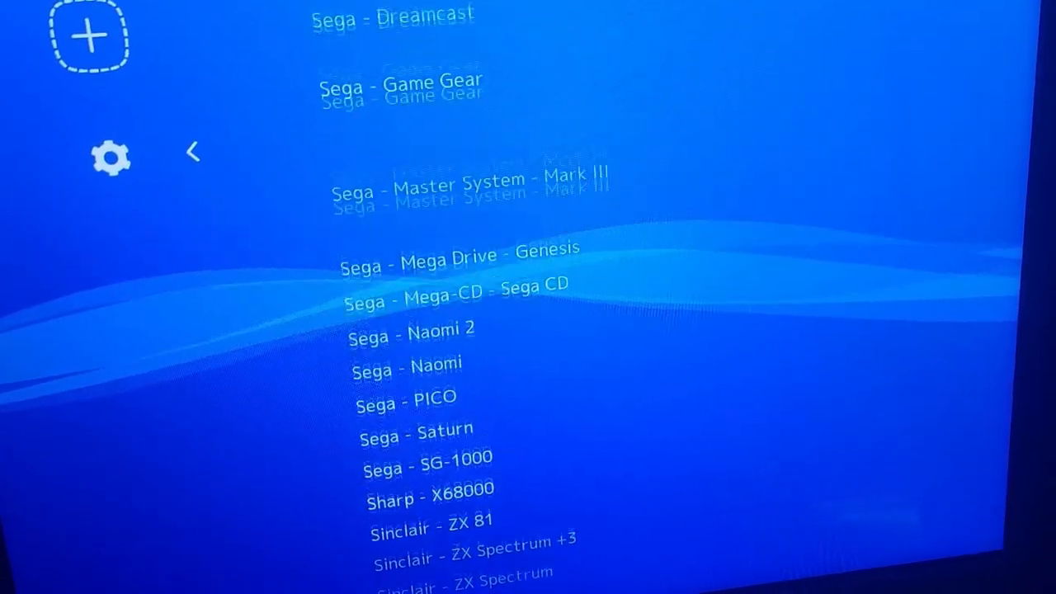
{"action": "scroll", "scroll_direction": "up", "scroll_amount": 3}
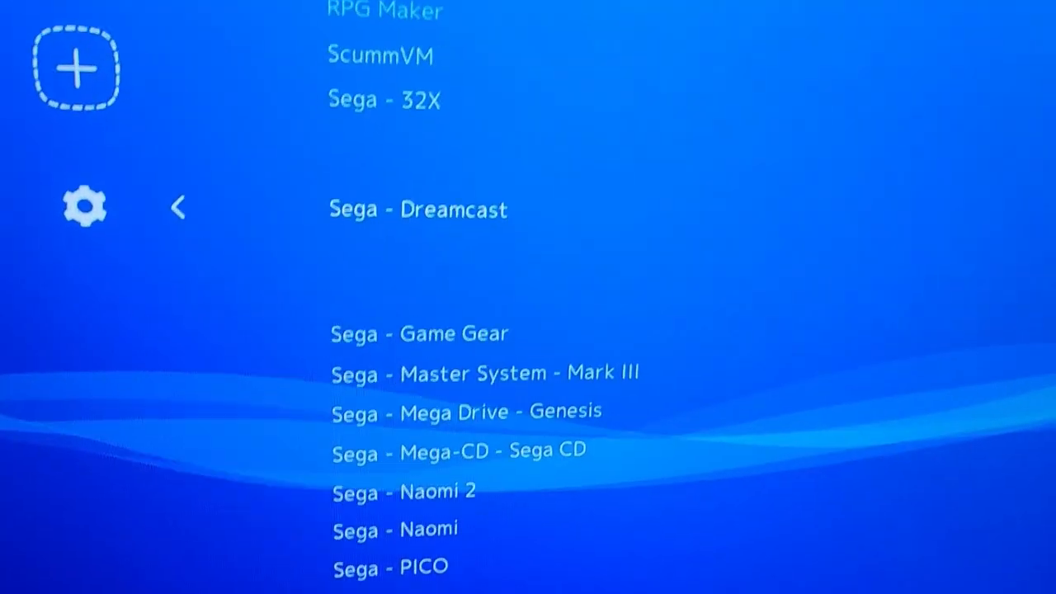
{"action": "left_click", "coordinate": [417, 209]}
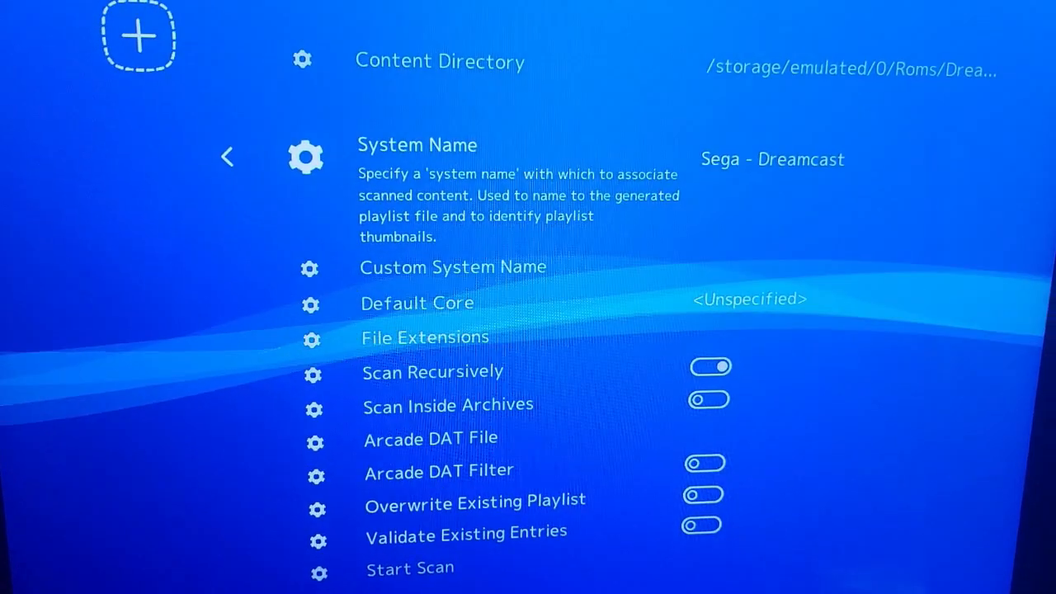
{"action": "scroll", "scroll_direction": "down", "scroll_amount": 3}
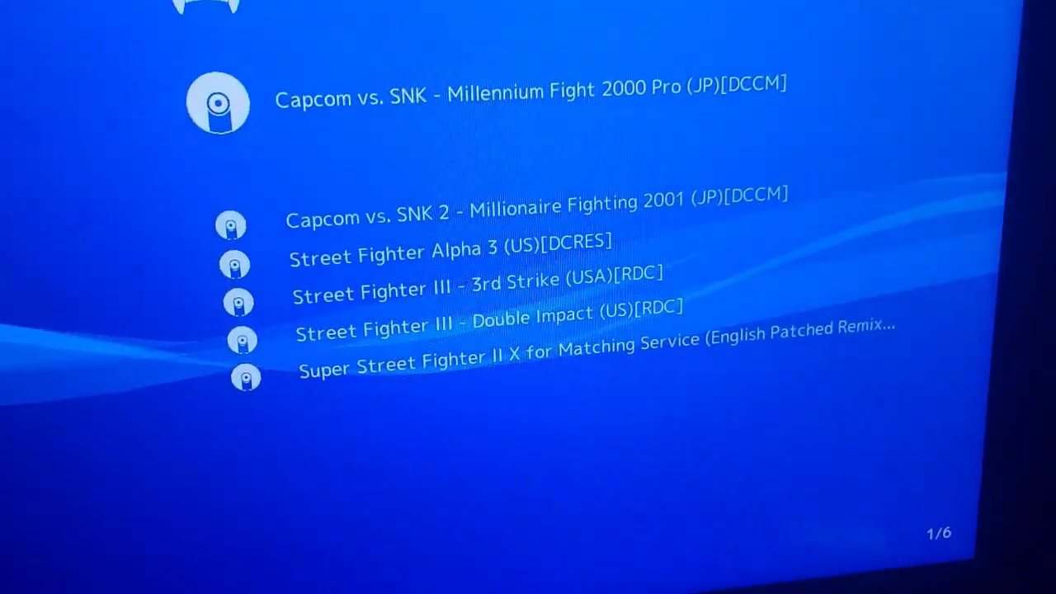
Step: Run Street Fighter Alpha 3 (US)[DCRES] from the Sega - Dreamcast playlist
{"action": "scroll", "scroll_direction": "down", "scroll_amount": 3}
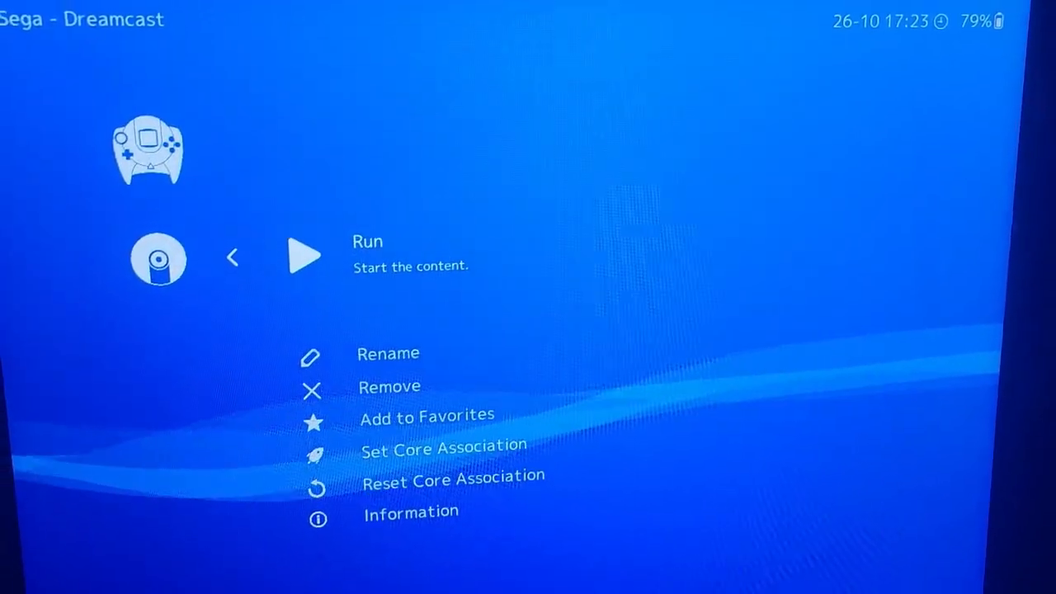
{"action": "scroll", "scroll_direction": "down", "scroll_amount": 3}
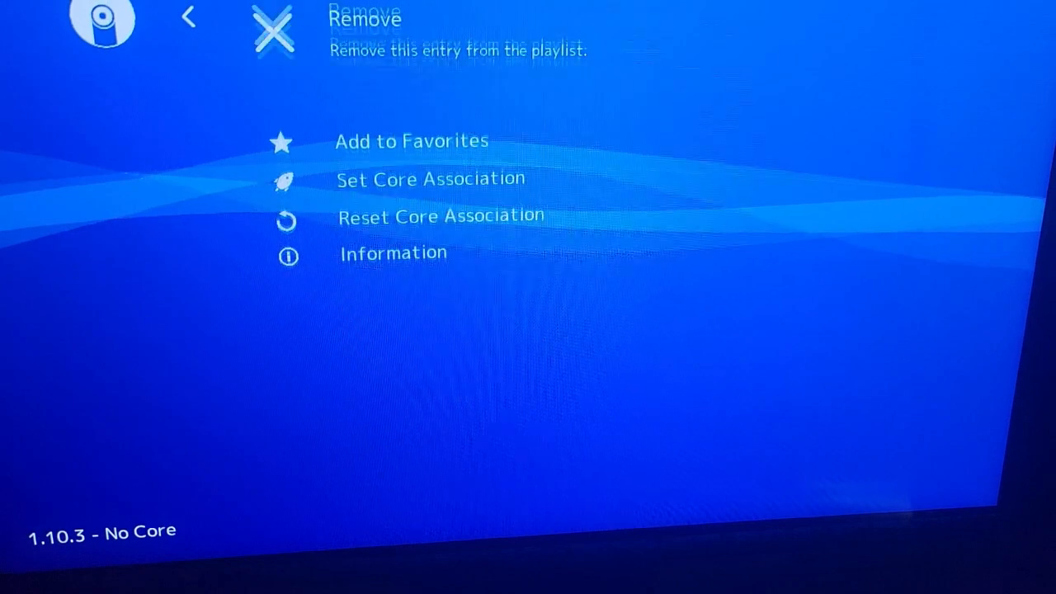
{"action": "scroll", "scroll_direction": "down", "scroll_amount": 3}
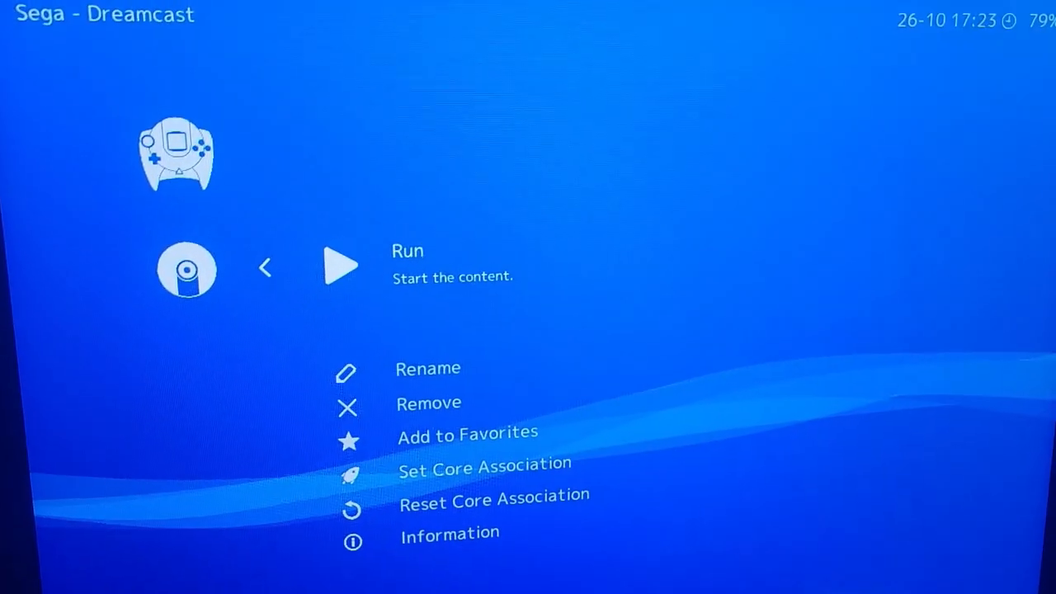
{"action": "left_click", "coordinate": [339, 265]}
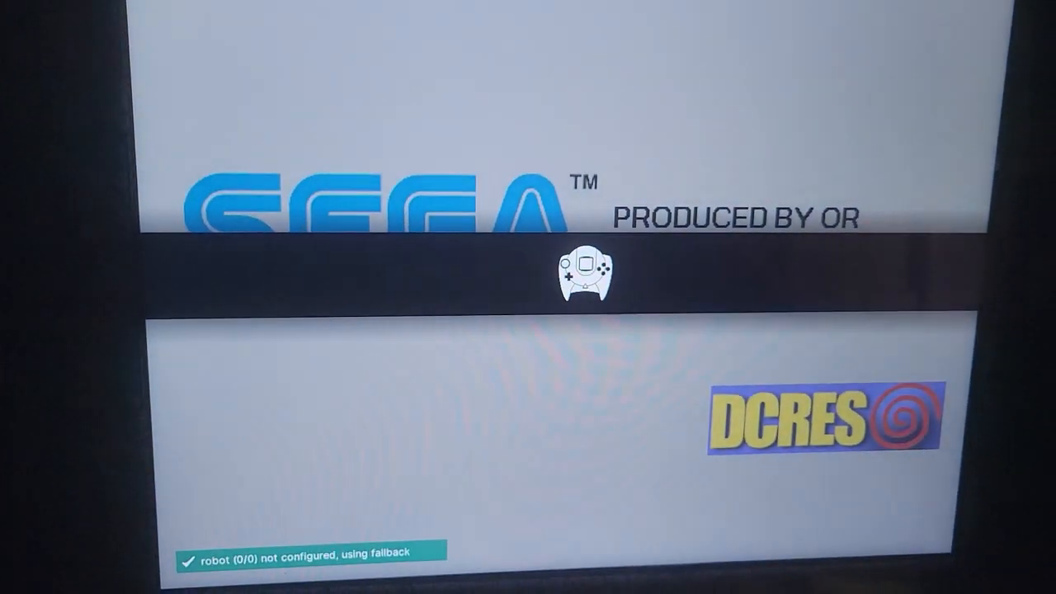